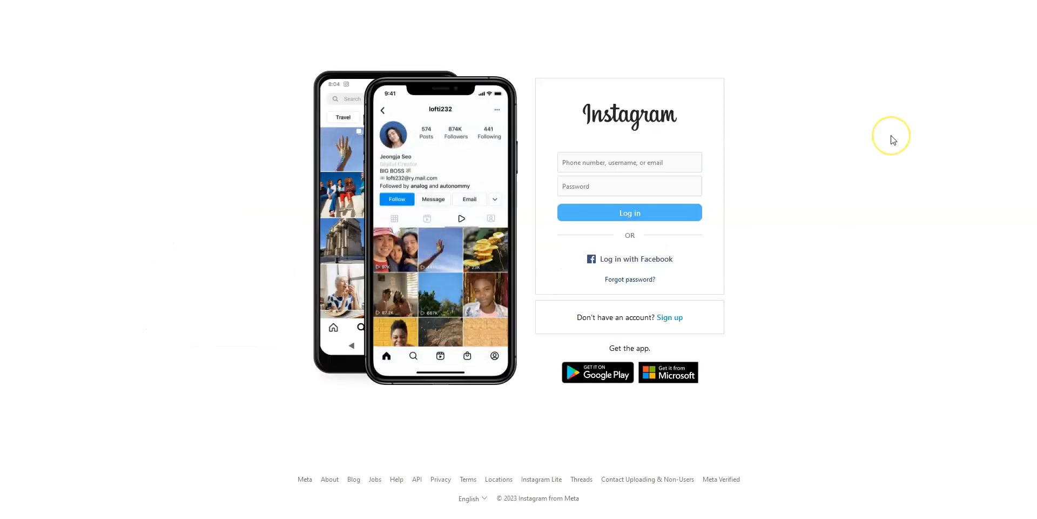
mouse_move(872, 131)
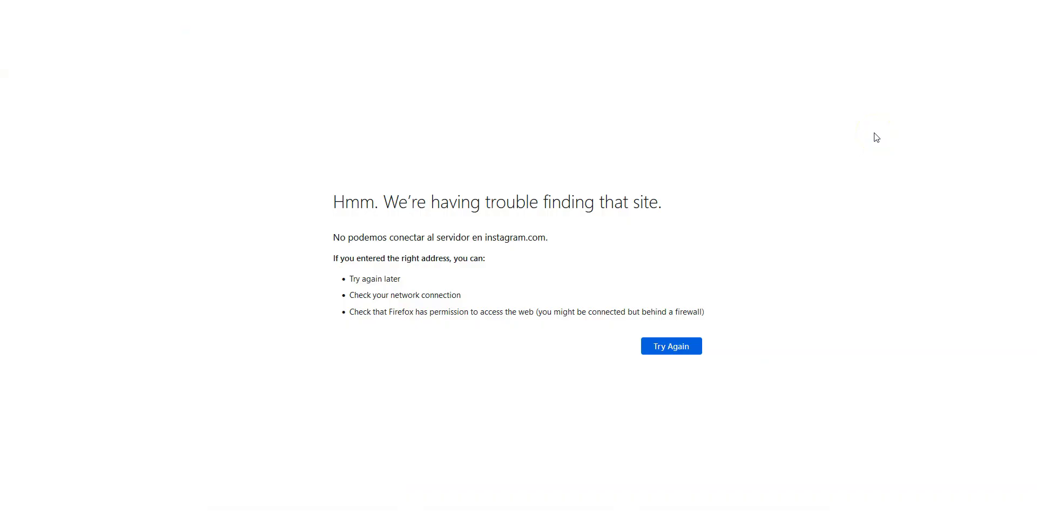
mouse_move(856, 139)
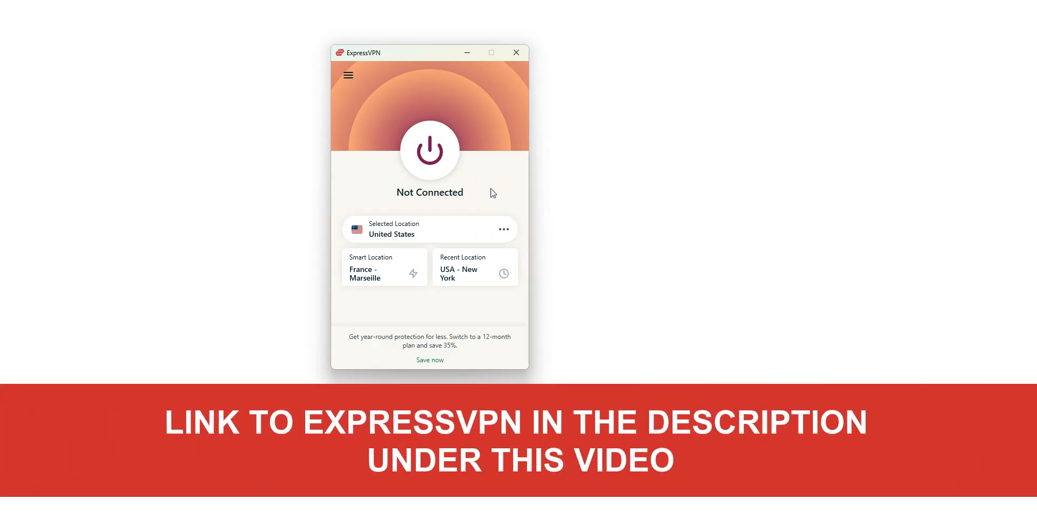
- Browse the location picker through All Locations and back to Recommended
left_click(503, 229)
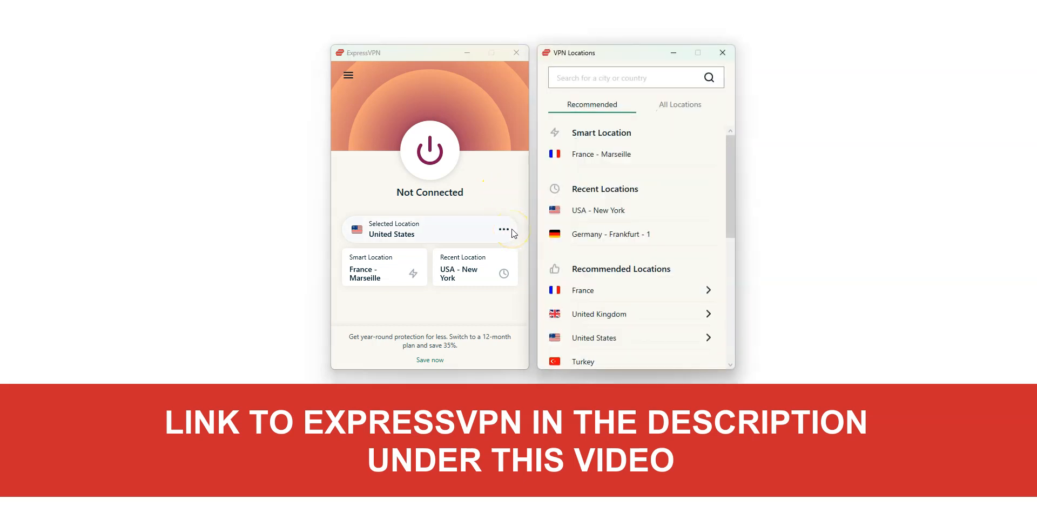
mouse_move(593, 234)
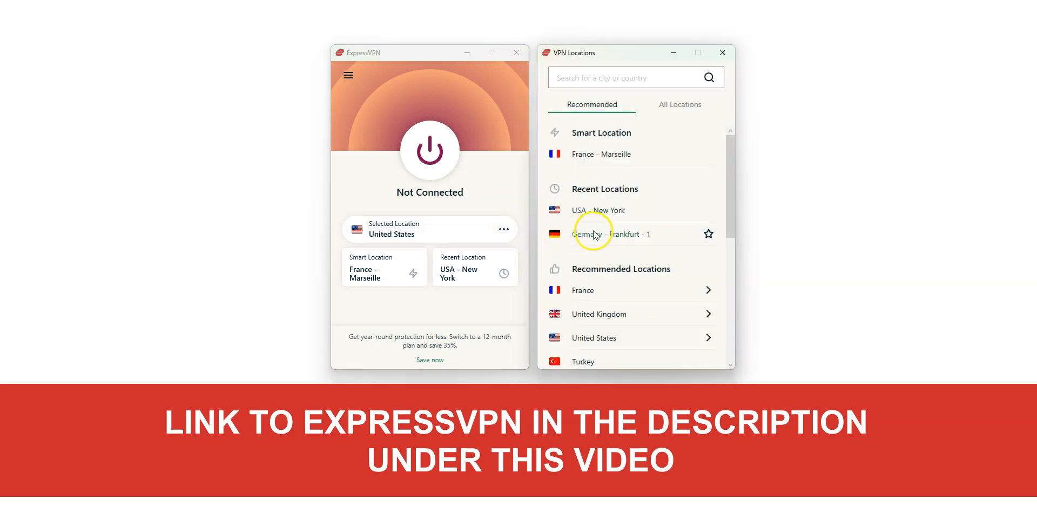
scroll("down", 3)
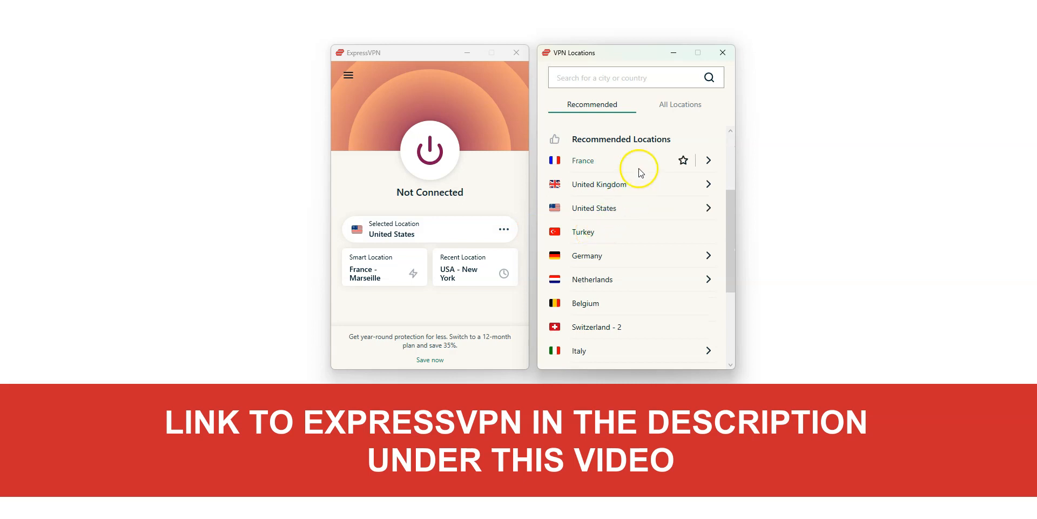
left_click(680, 104)
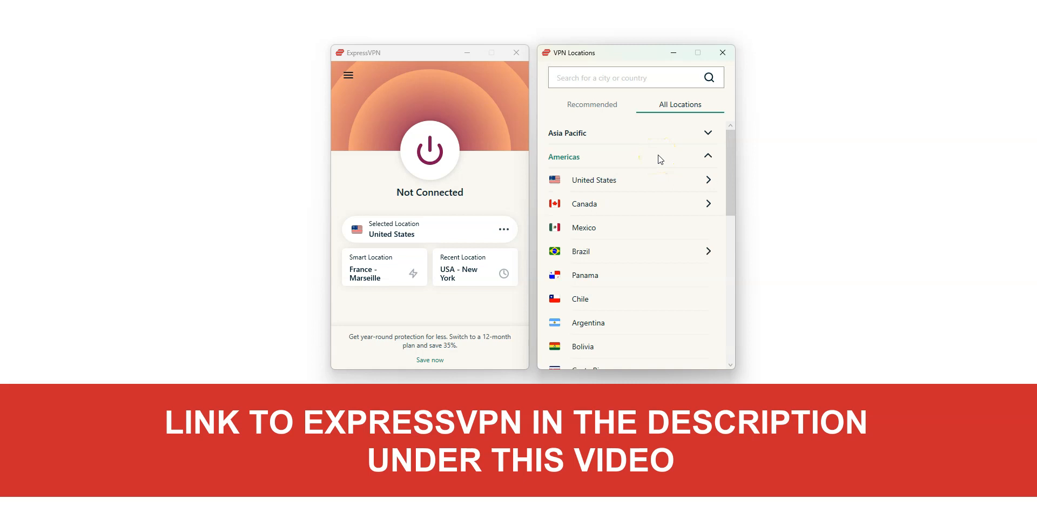
mouse_move(656, 157)
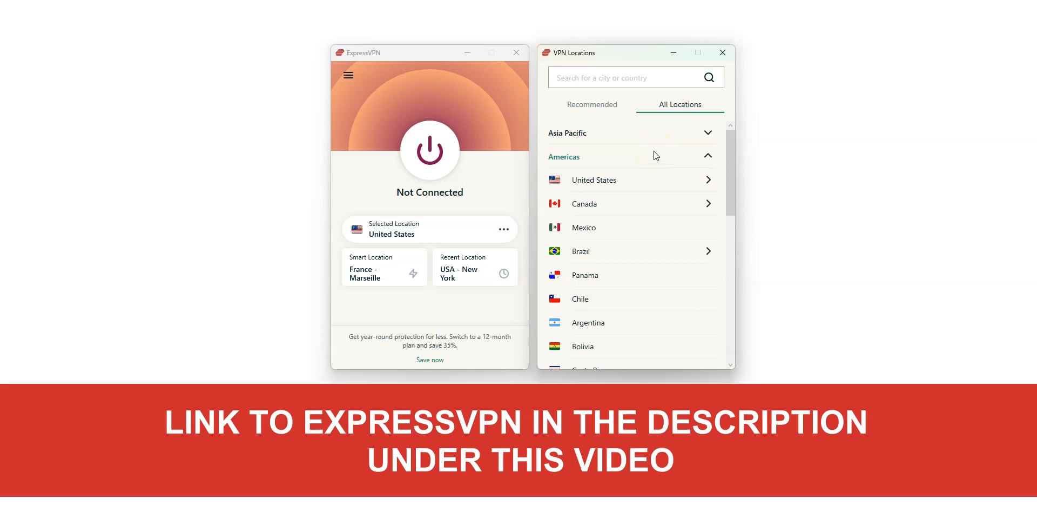
left_click(591, 104)
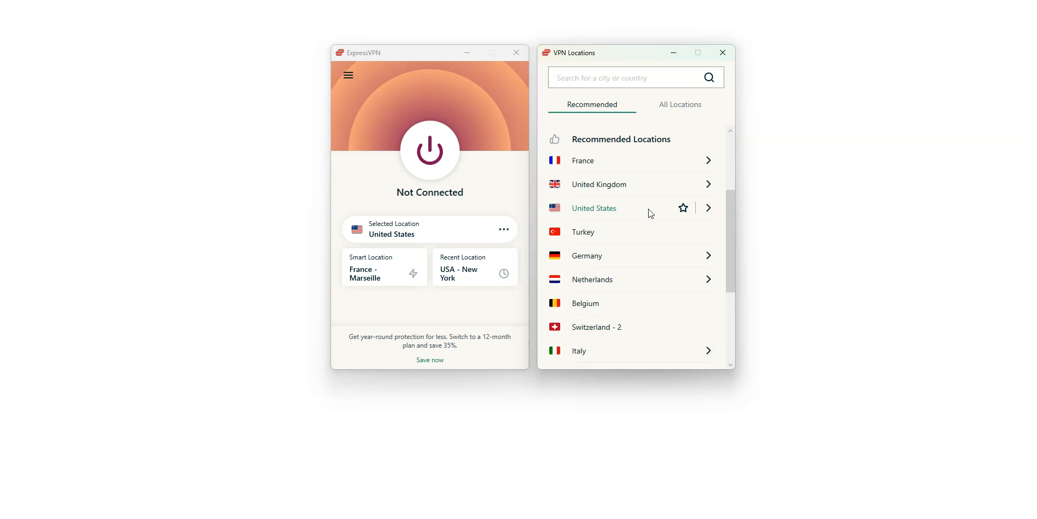
- Expand United States to its city servers, then switch back to Firefox
left_click(708, 207)
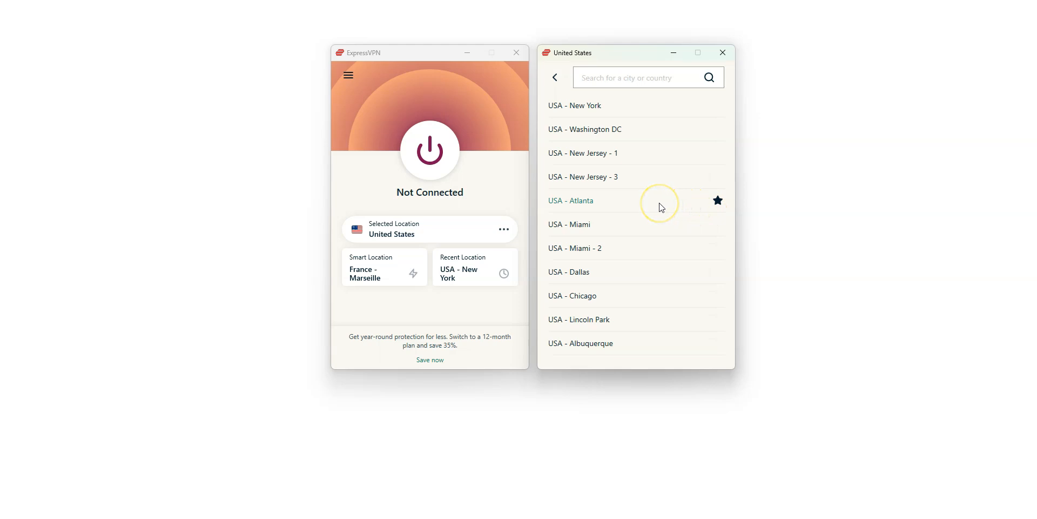
mouse_move(659, 207)
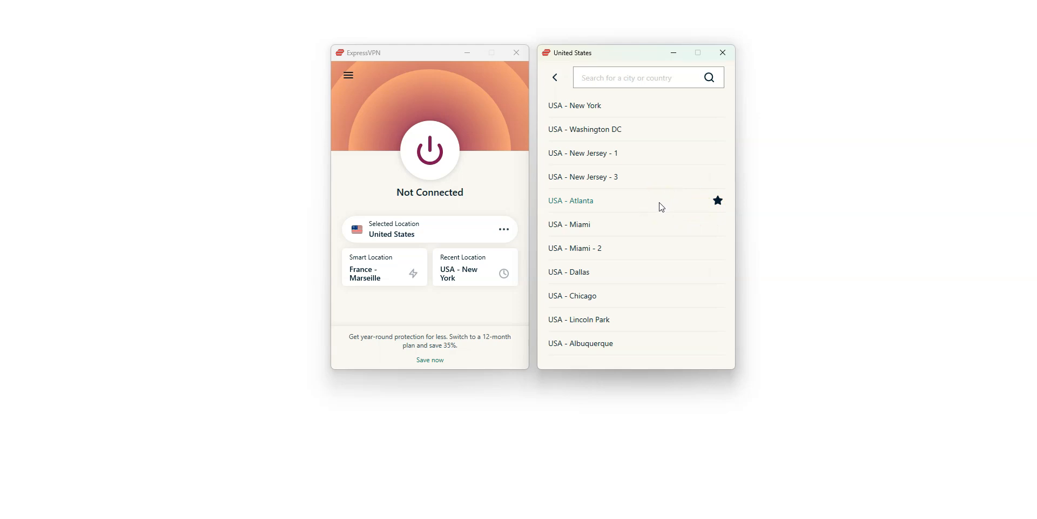
left_click(554, 77)
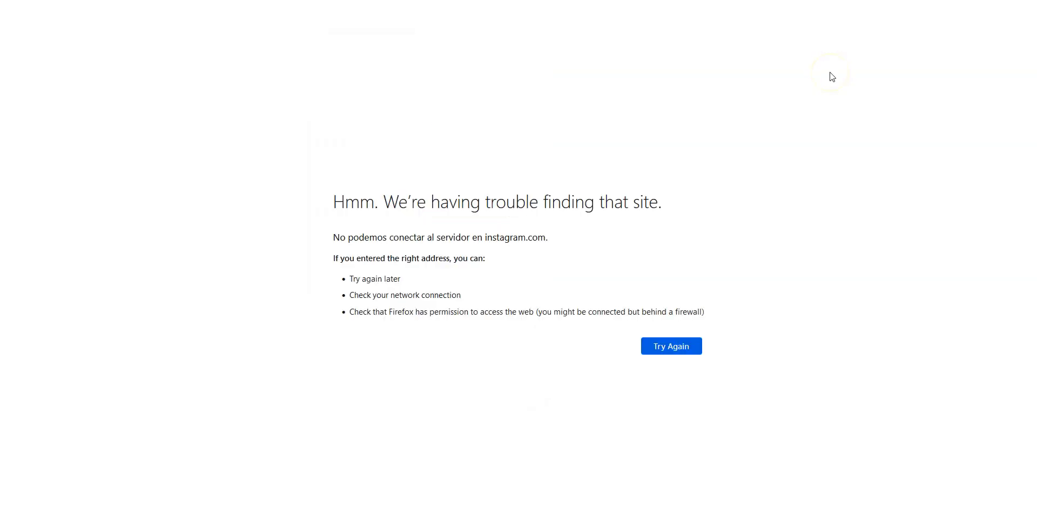
- Retry instagram.com so the login page loads over the USA - New York connection
left_click(670, 345)
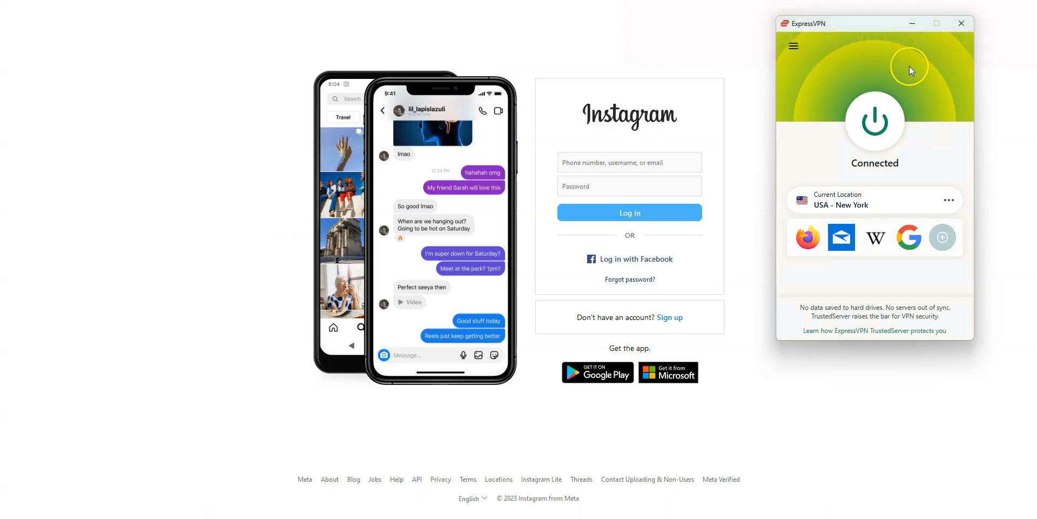
mouse_move(911, 72)
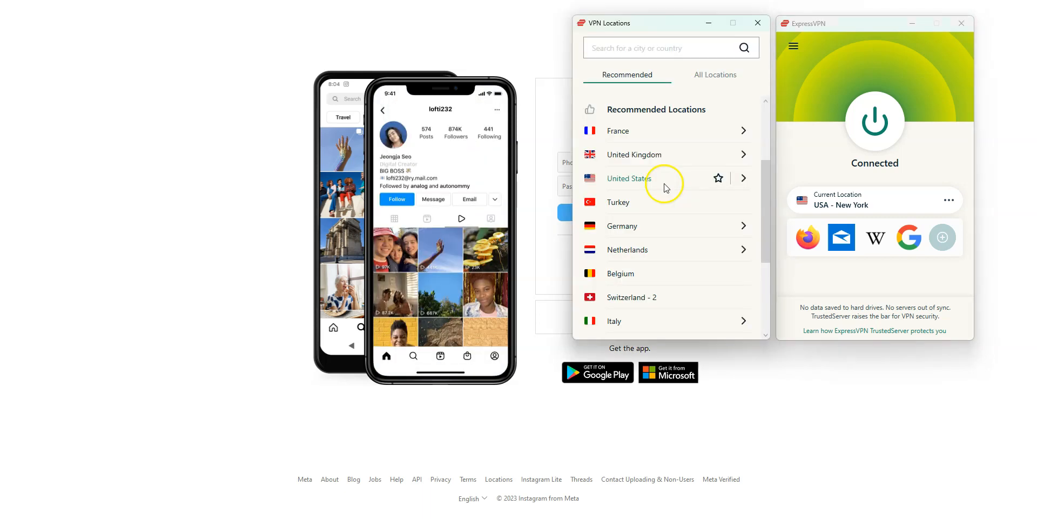
mouse_move(664, 185)
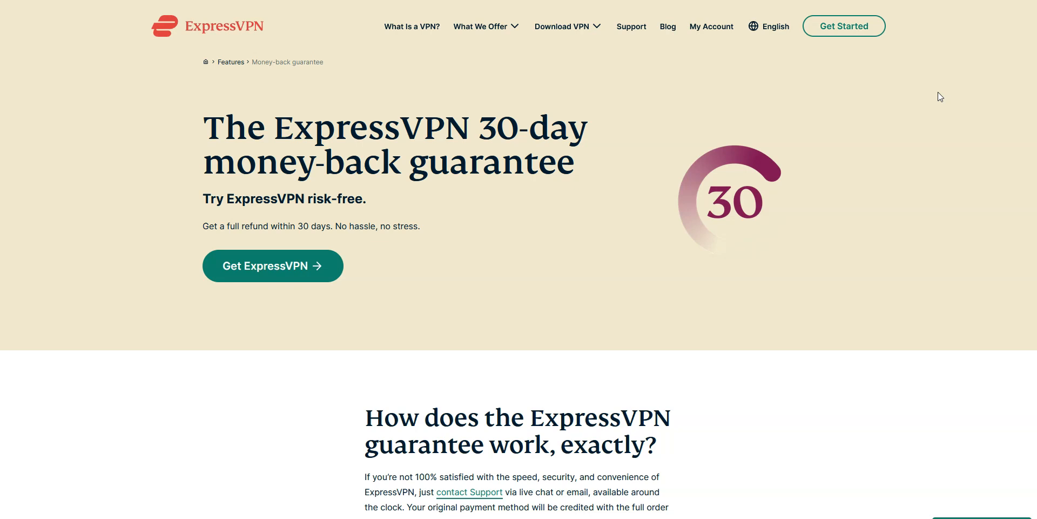
- Scroll the ExpressVPN benefits sections down to the ExpressVPN vs. free VPNs comparison table
scroll("down", 3)
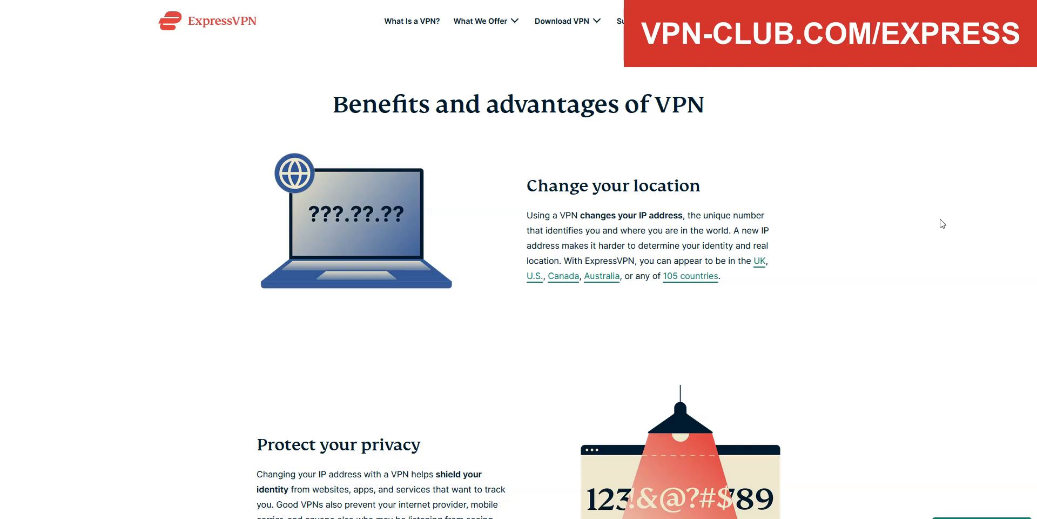
scroll("down", 3)
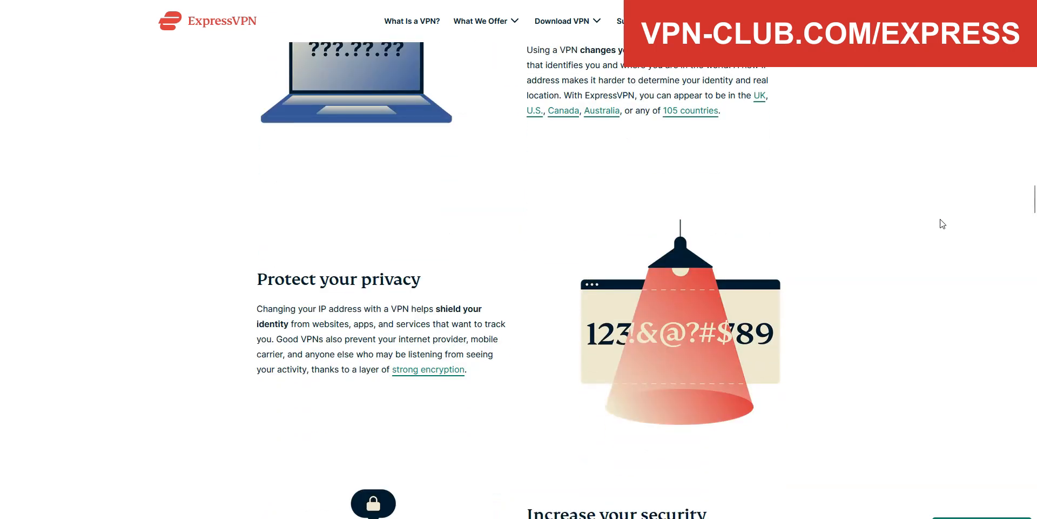
scroll("down", 3)
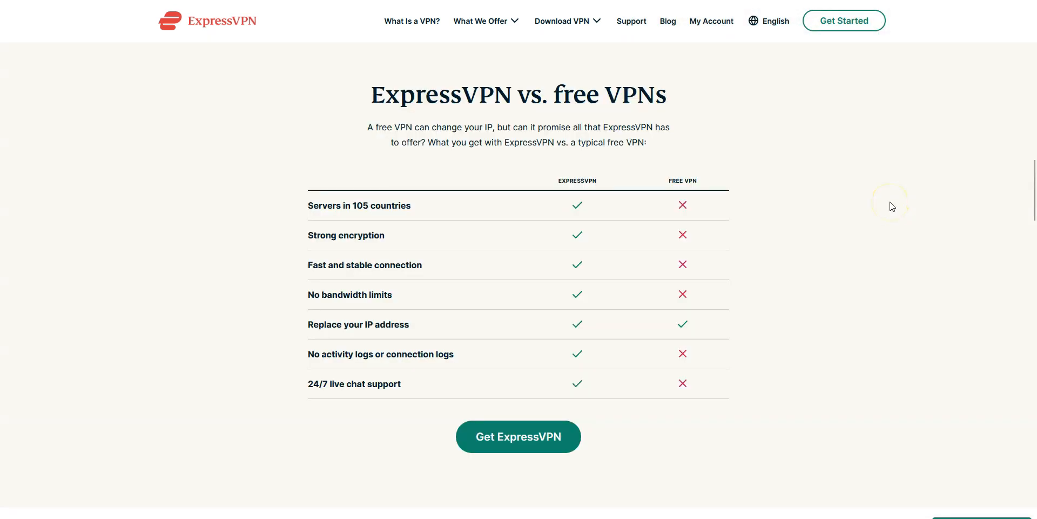
mouse_move(828, 137)
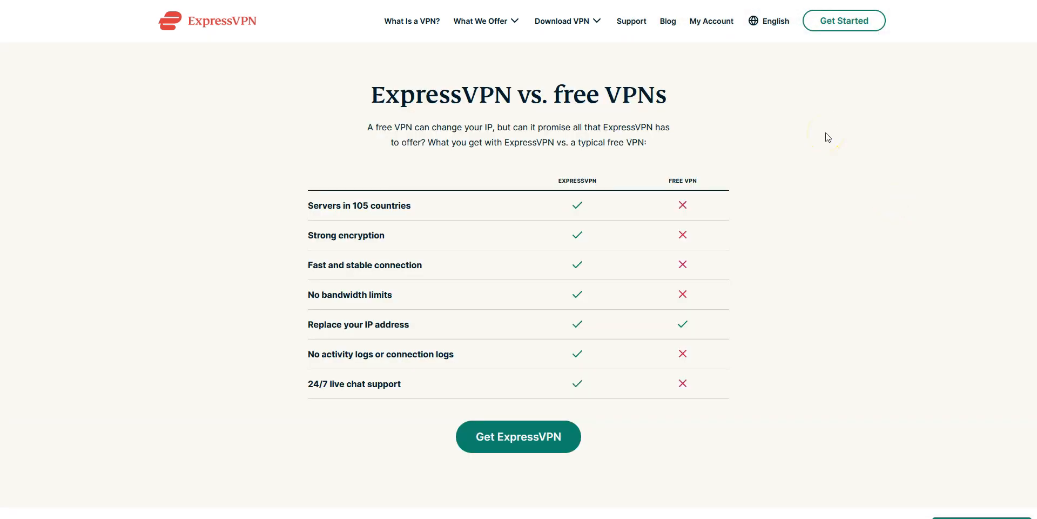
mouse_move(869, 135)
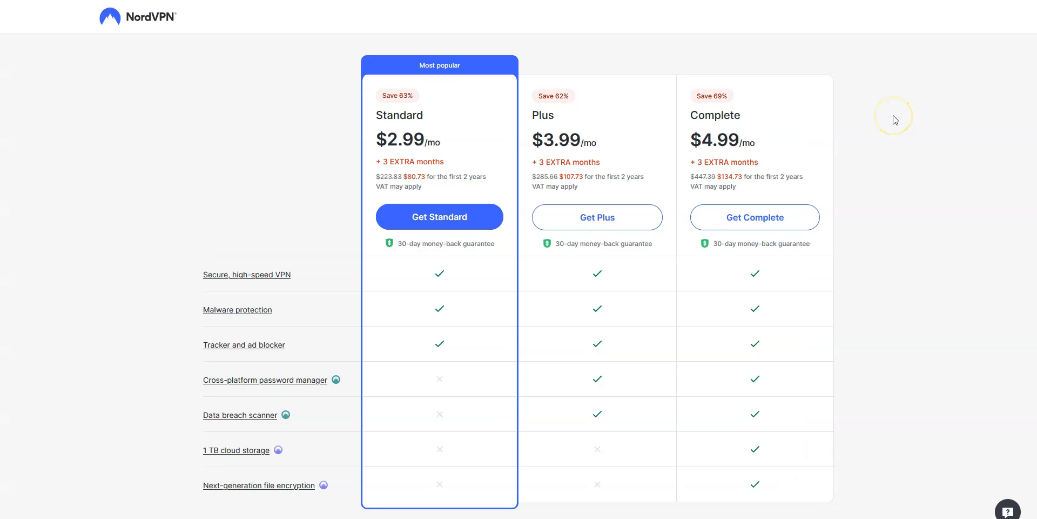
mouse_move(893, 119)
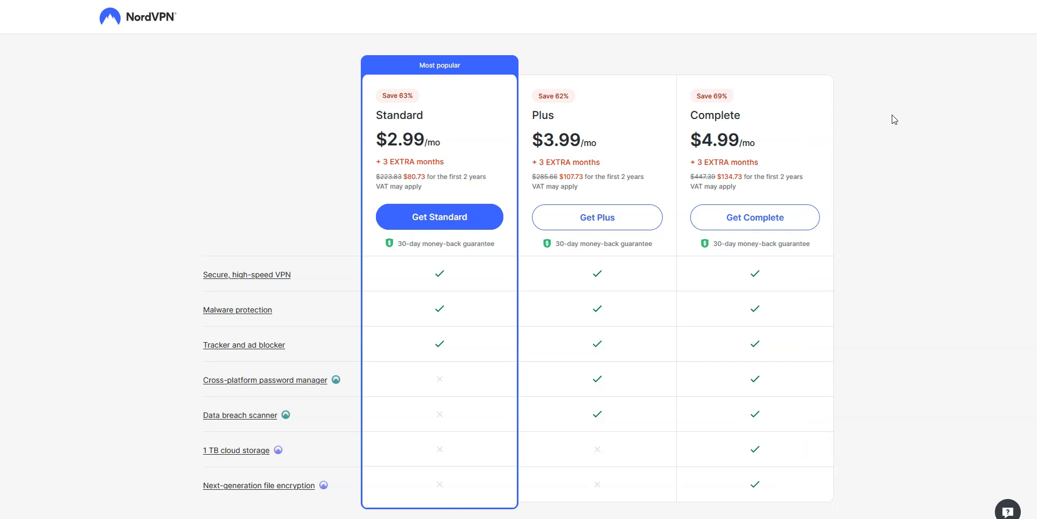